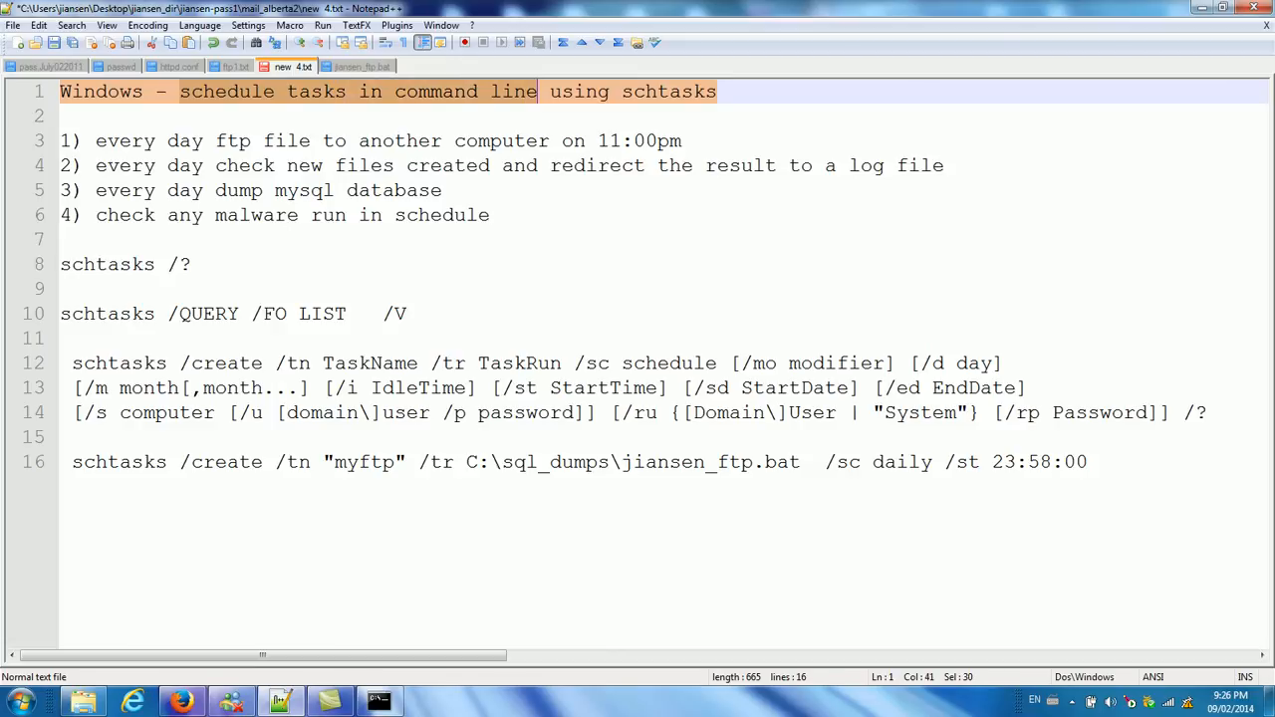
Step: Review the notes' title and daily task list (ftp, mysql dump) and the schtasks help line
left_click(622, 92)
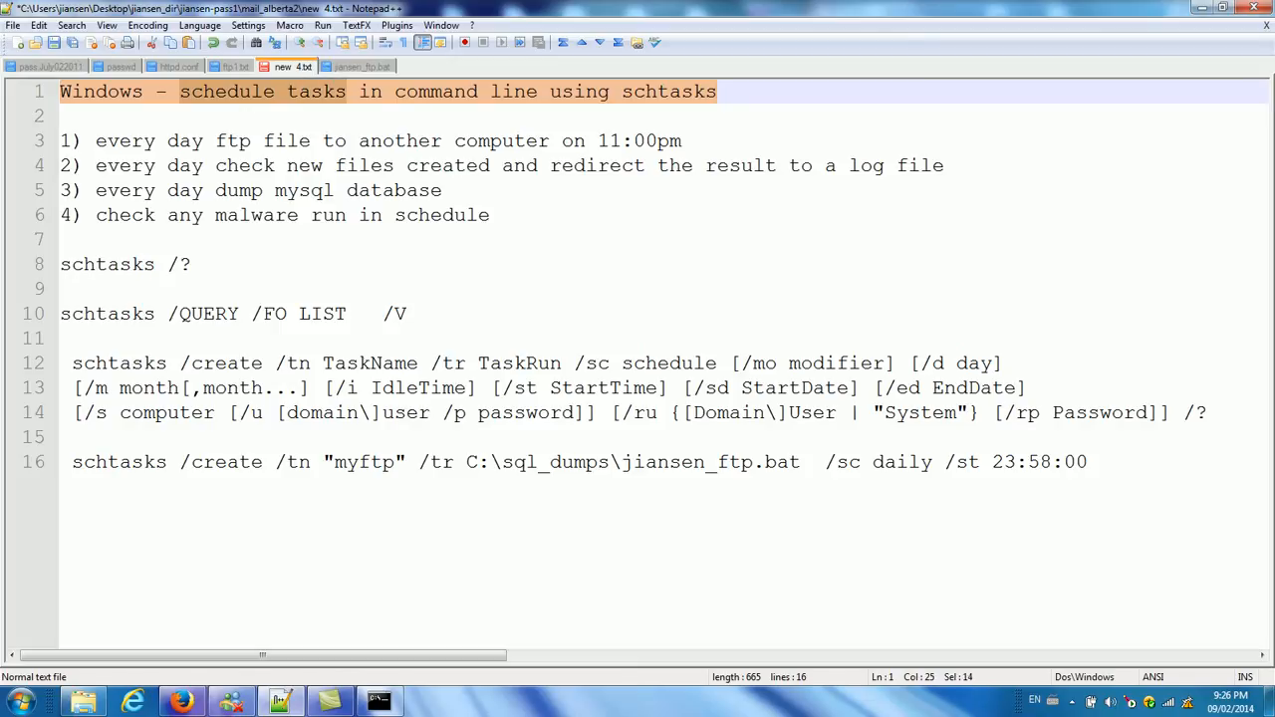
left_click(96, 139)
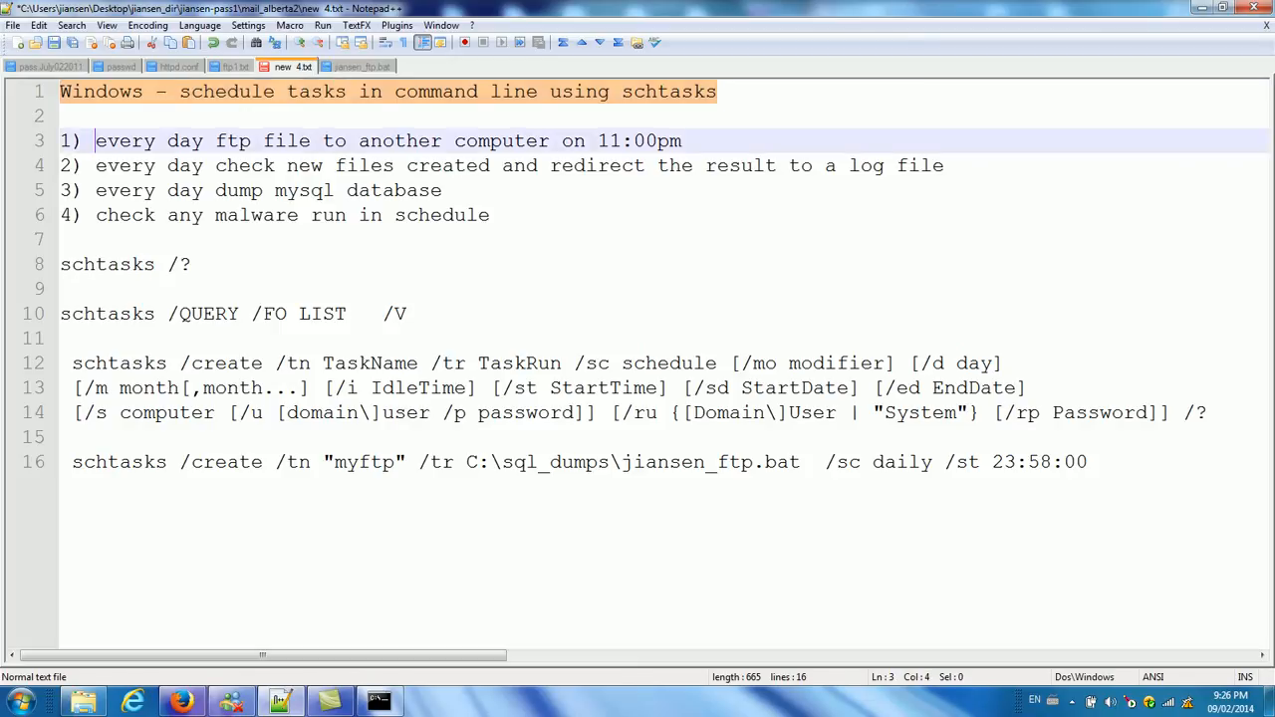
double_click(231, 140)
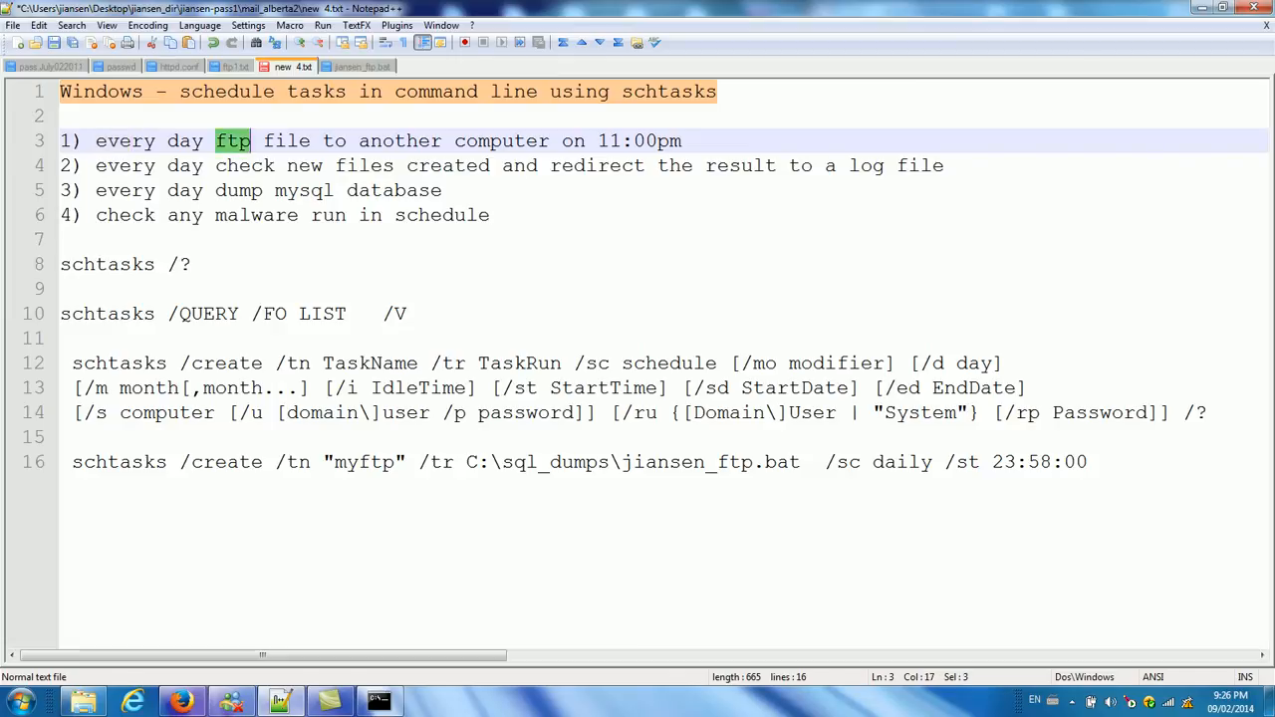
left_click_drag(215, 140, 558, 139)
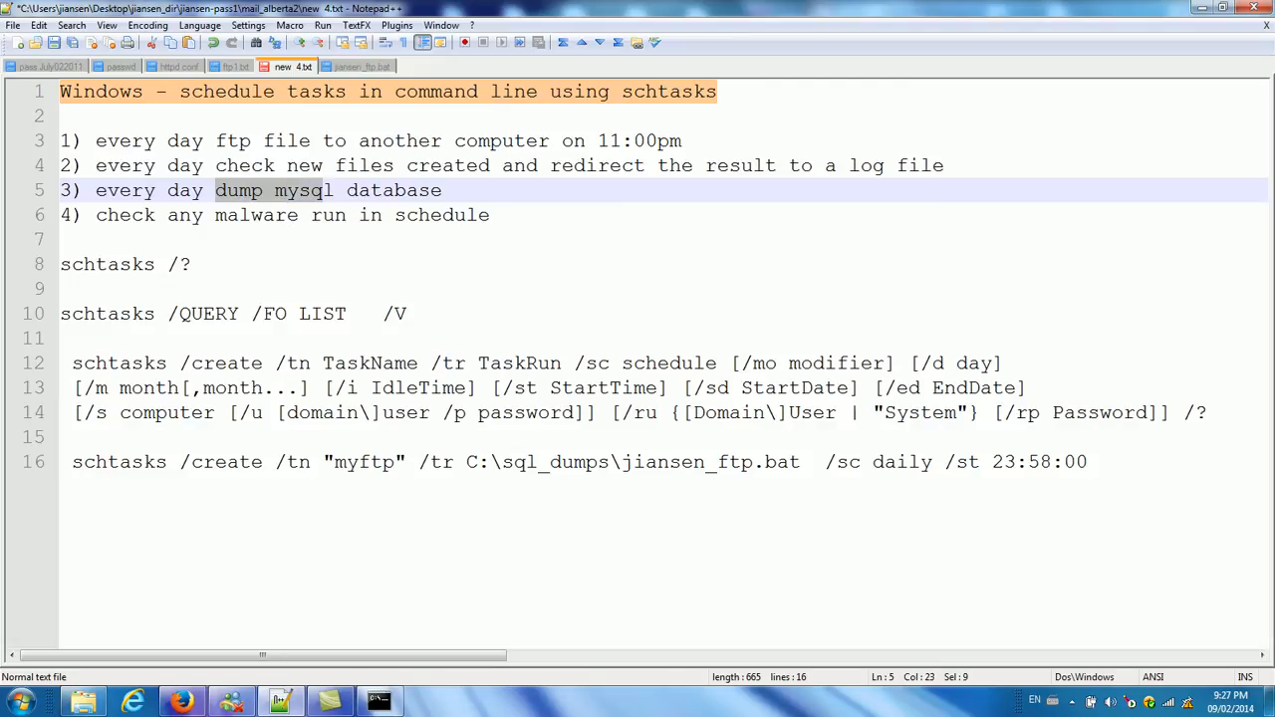
left_click_drag(336, 192, 442, 191)
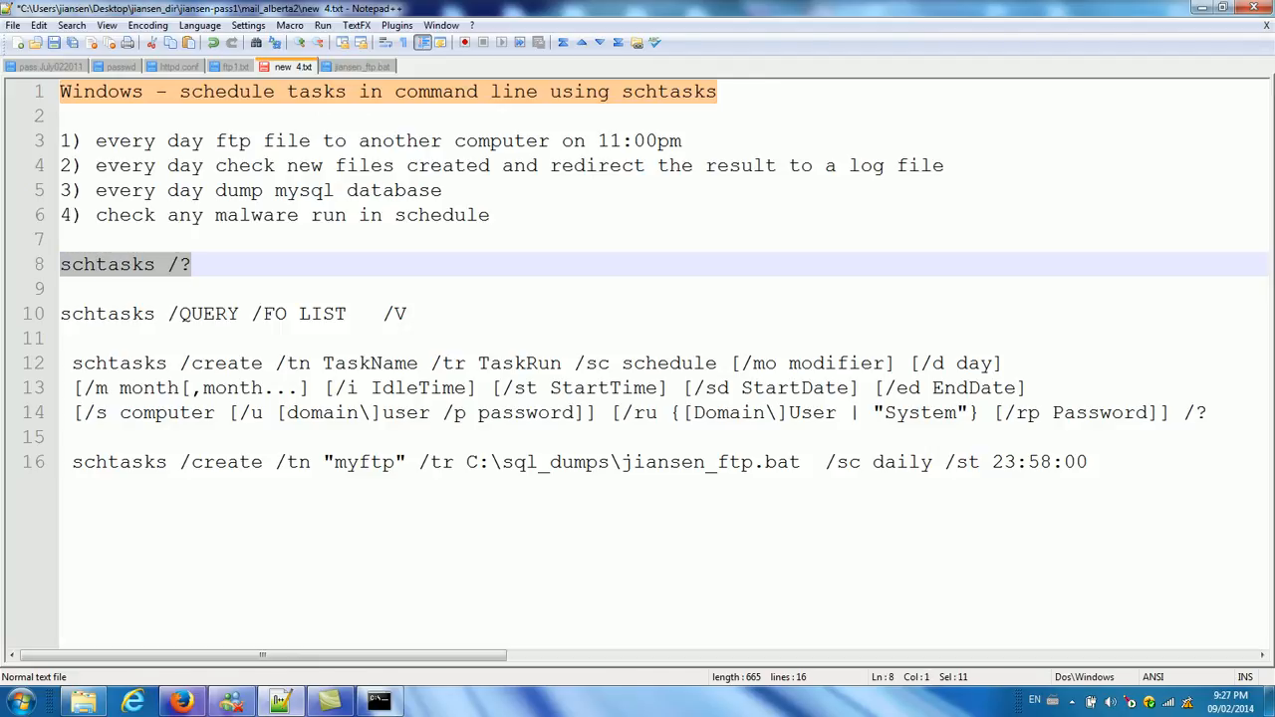
Step: Run schtasks /? at the Command Prompt to show the scheduler help
right_click(123, 263)
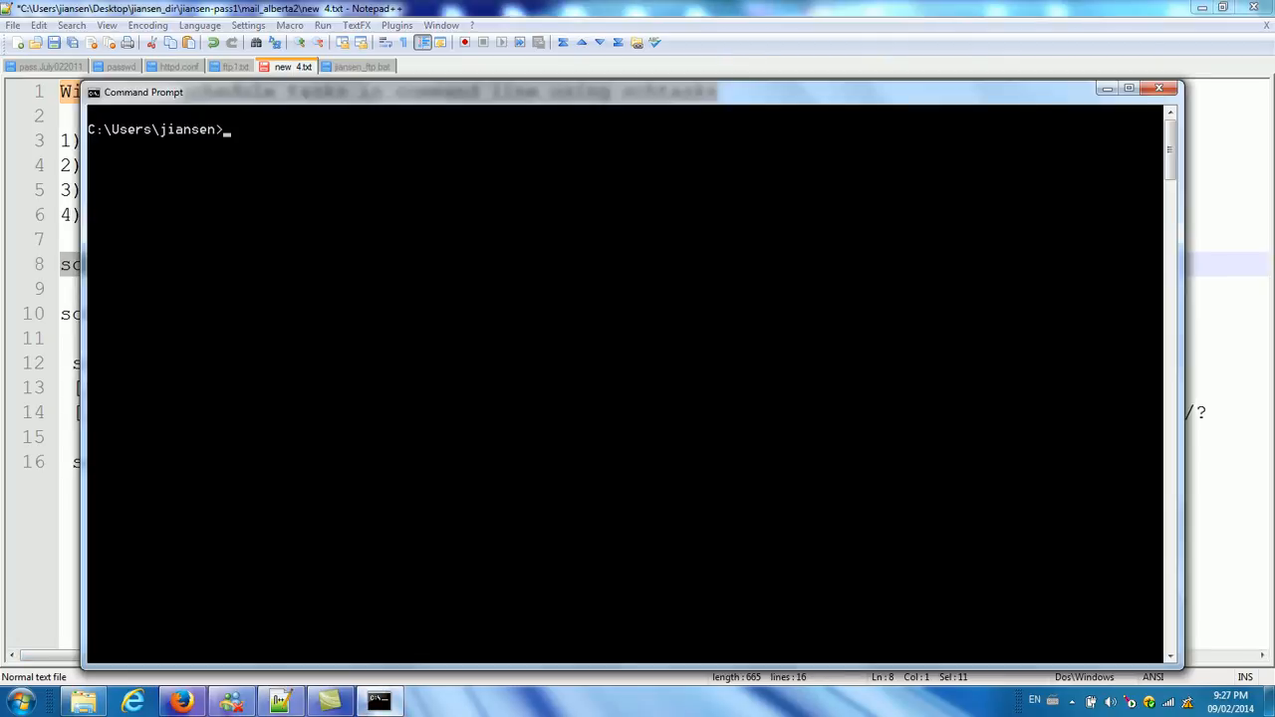
type("schtasks /?")
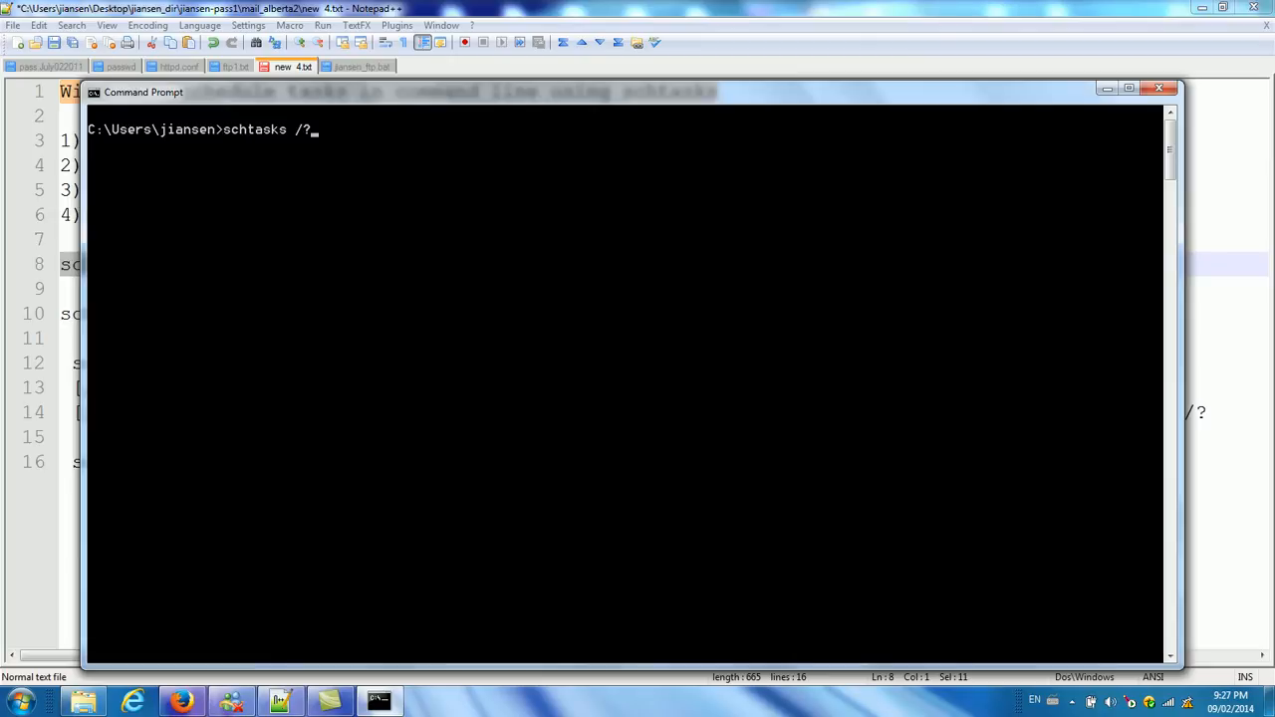
key("Return")
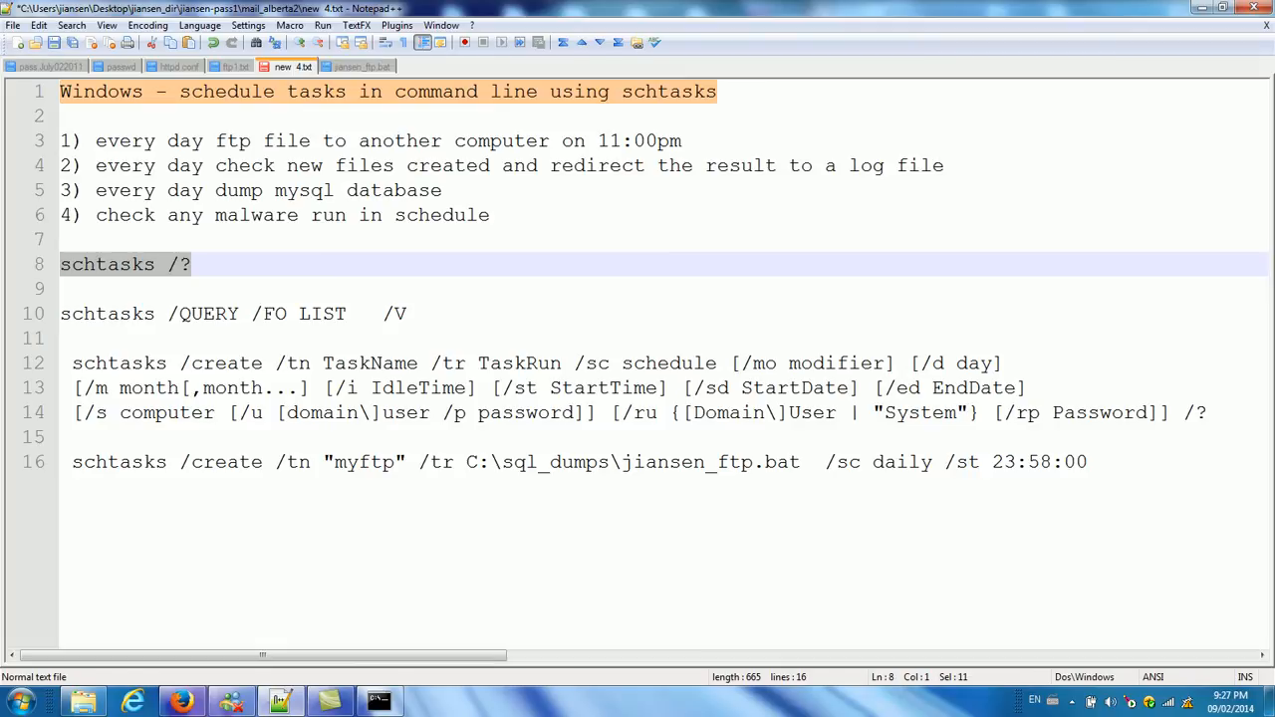
Step: Copy the schtasks /QUERY /FO LIST /V command line from the notes for the console
double_click(199, 314)
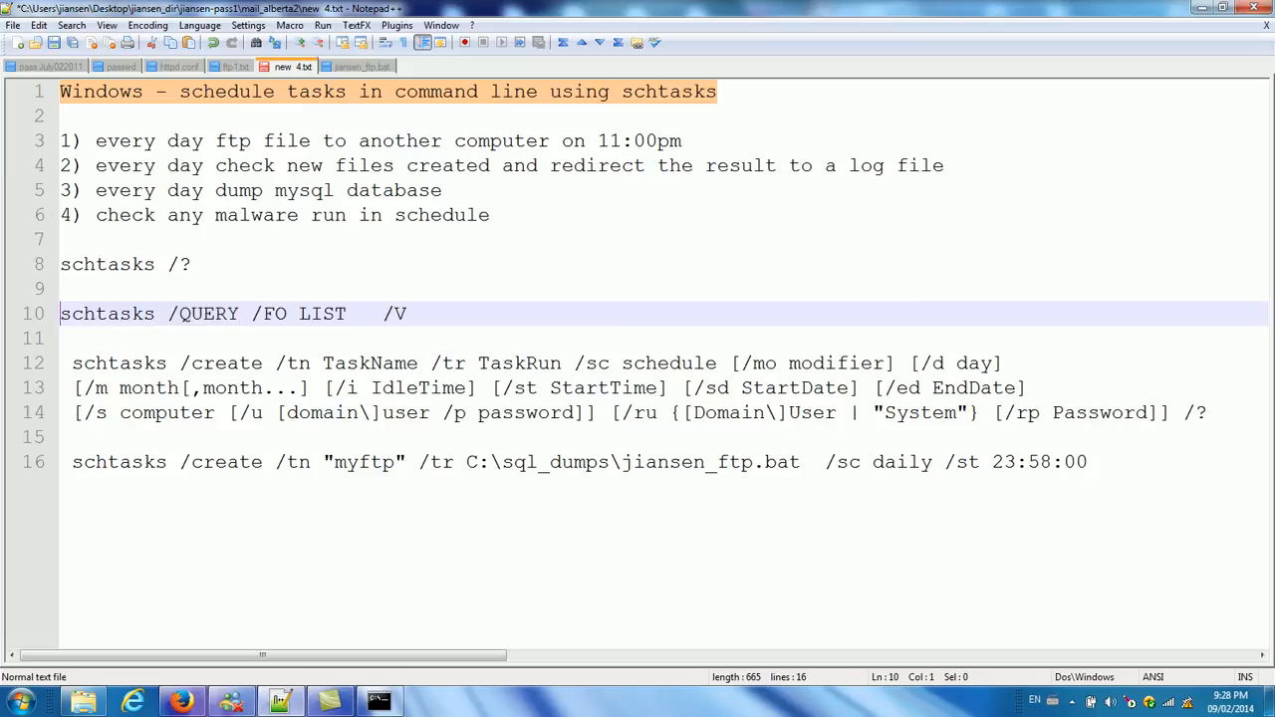
triple_click(229, 315)
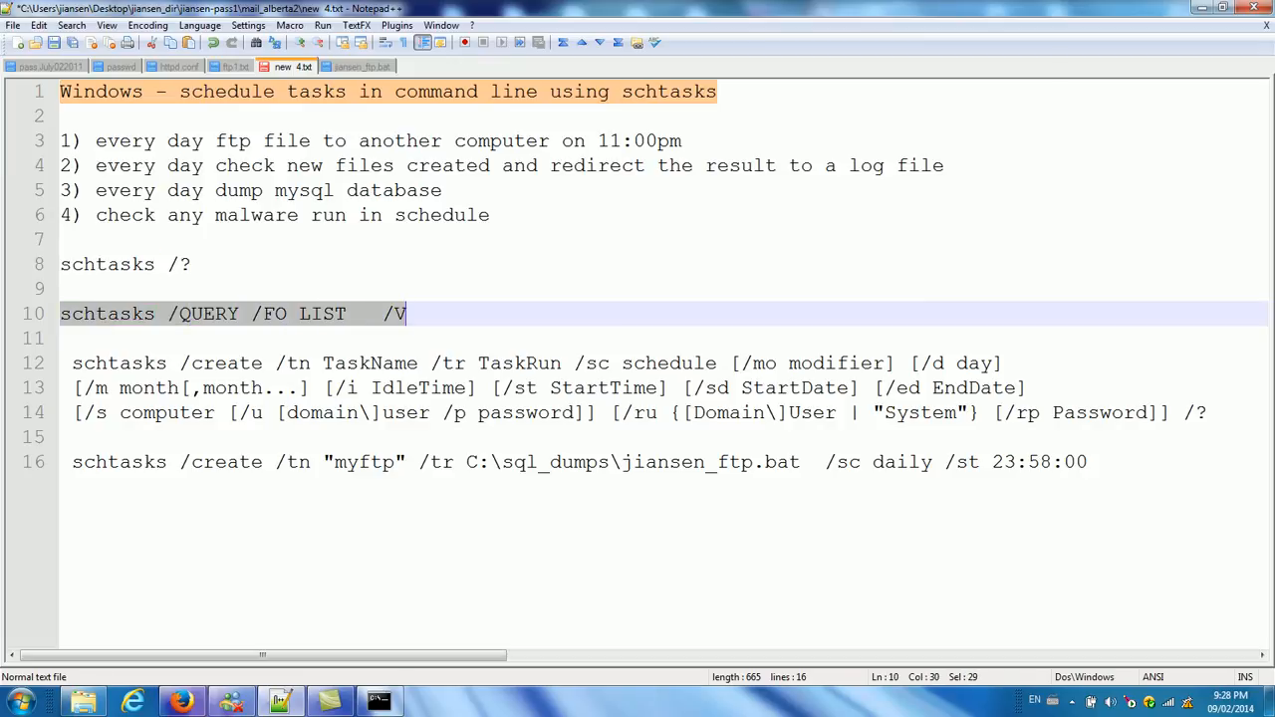
right_click(402, 315)
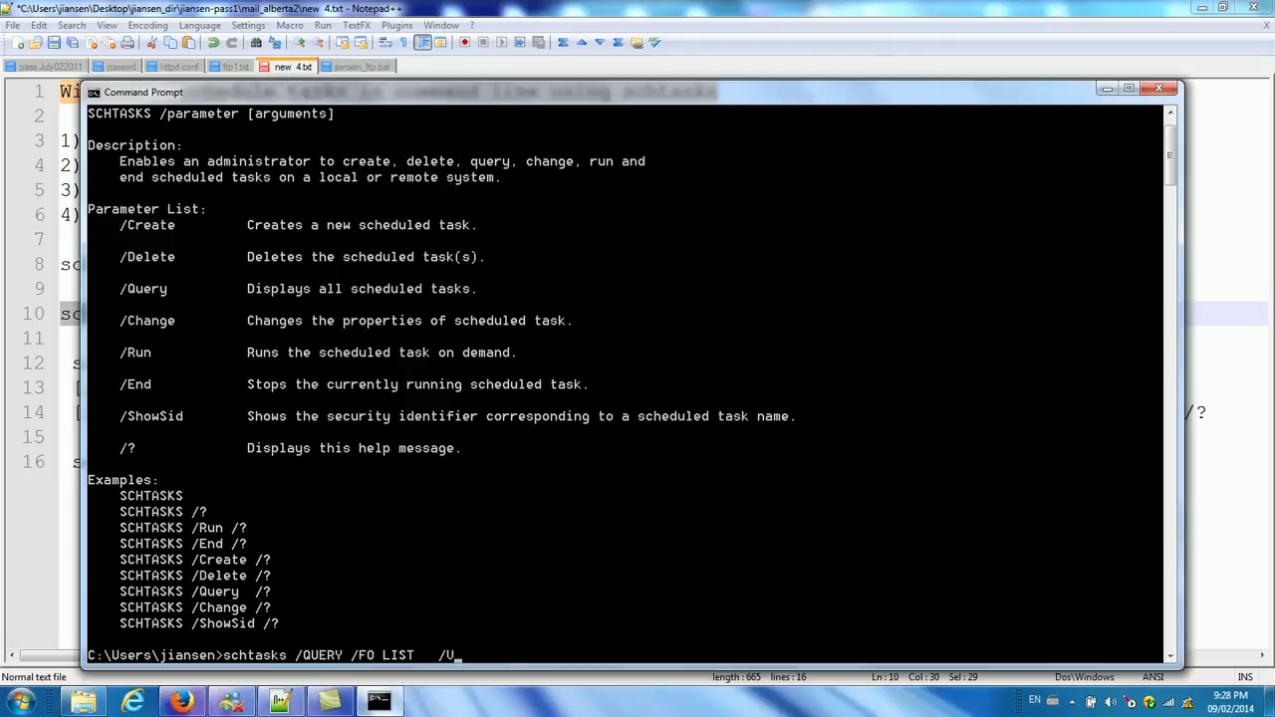
Step: Run the verbose schtasks query and scroll through the task details, noting the Symantec author entry
key("Return")
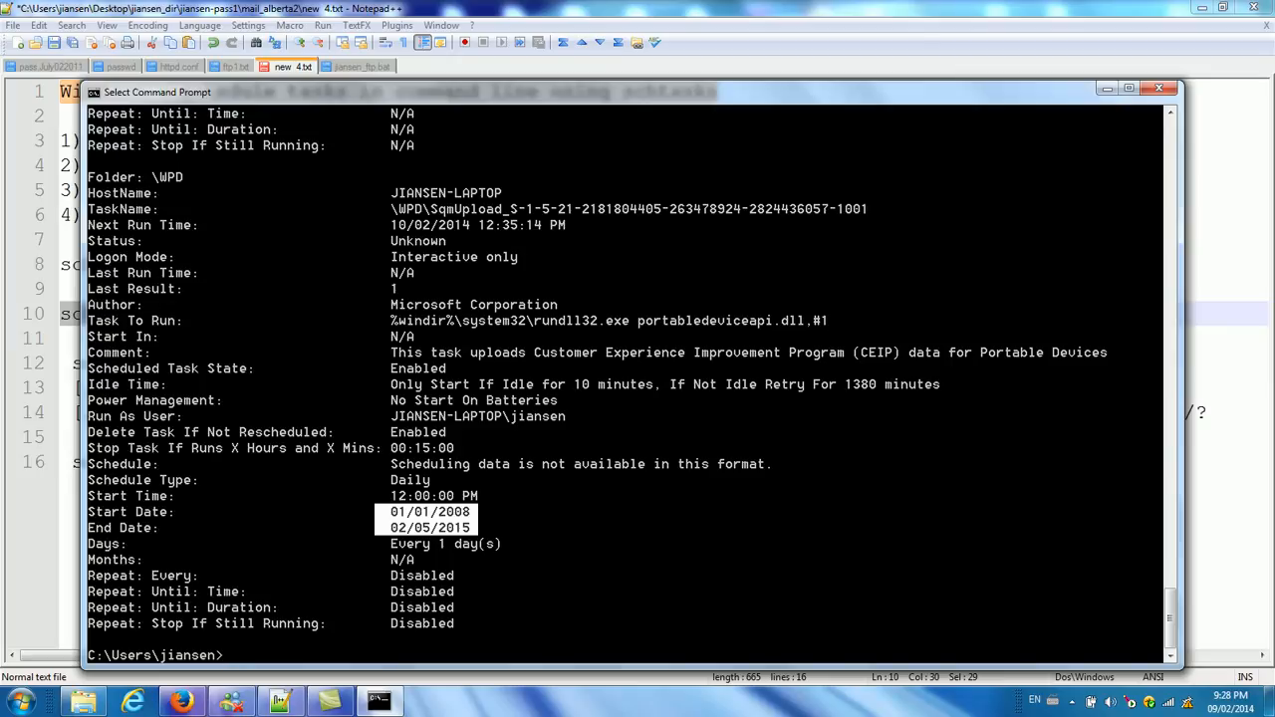
scroll("down", 3)
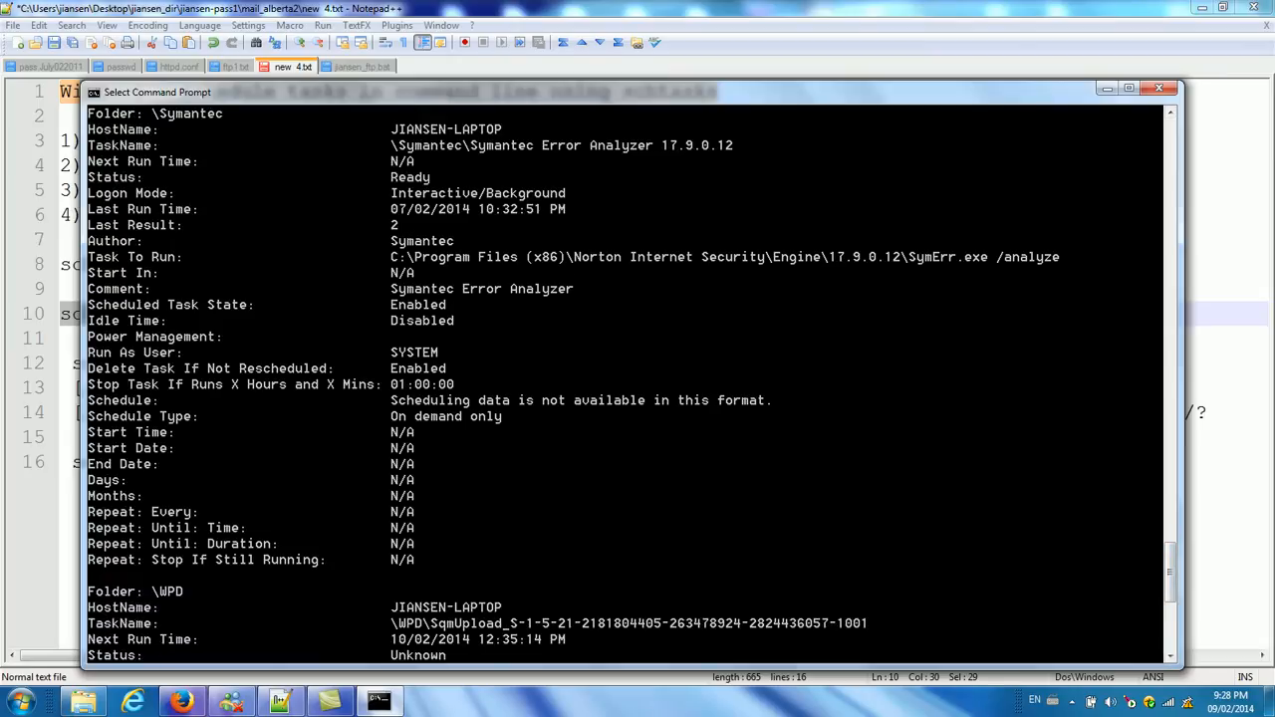
double_click(415, 239)
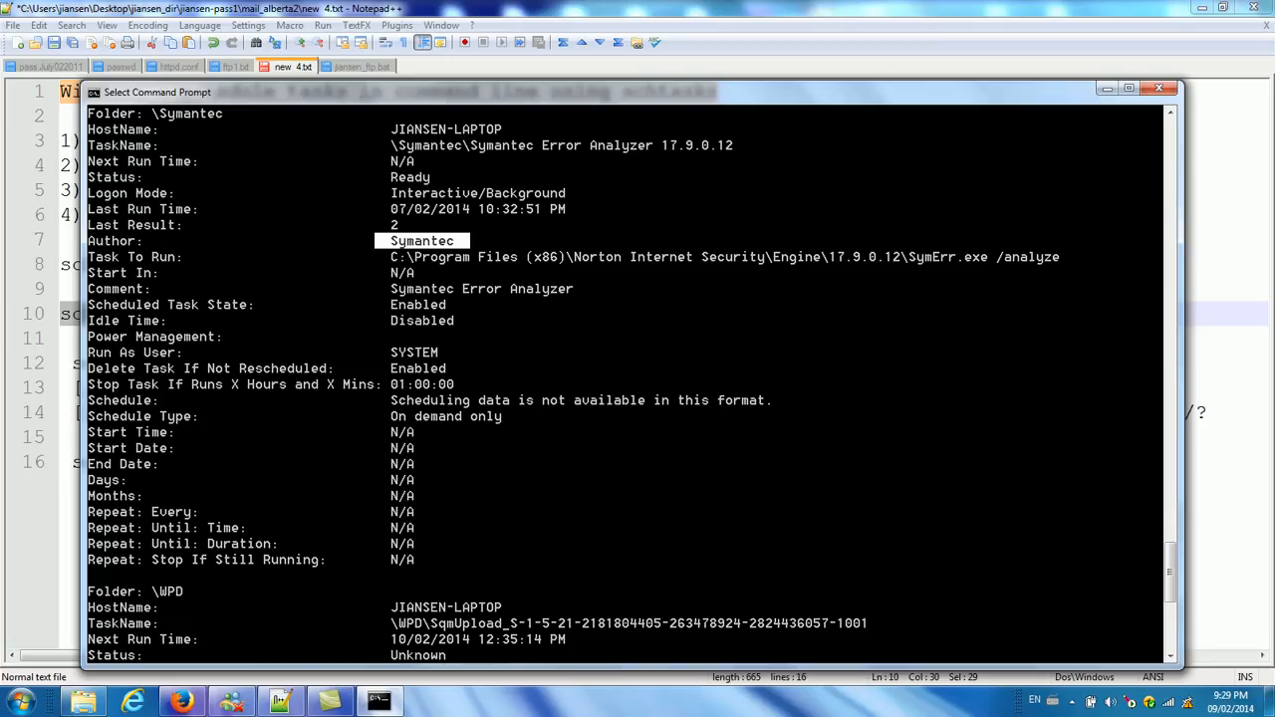
scroll("down", 3)
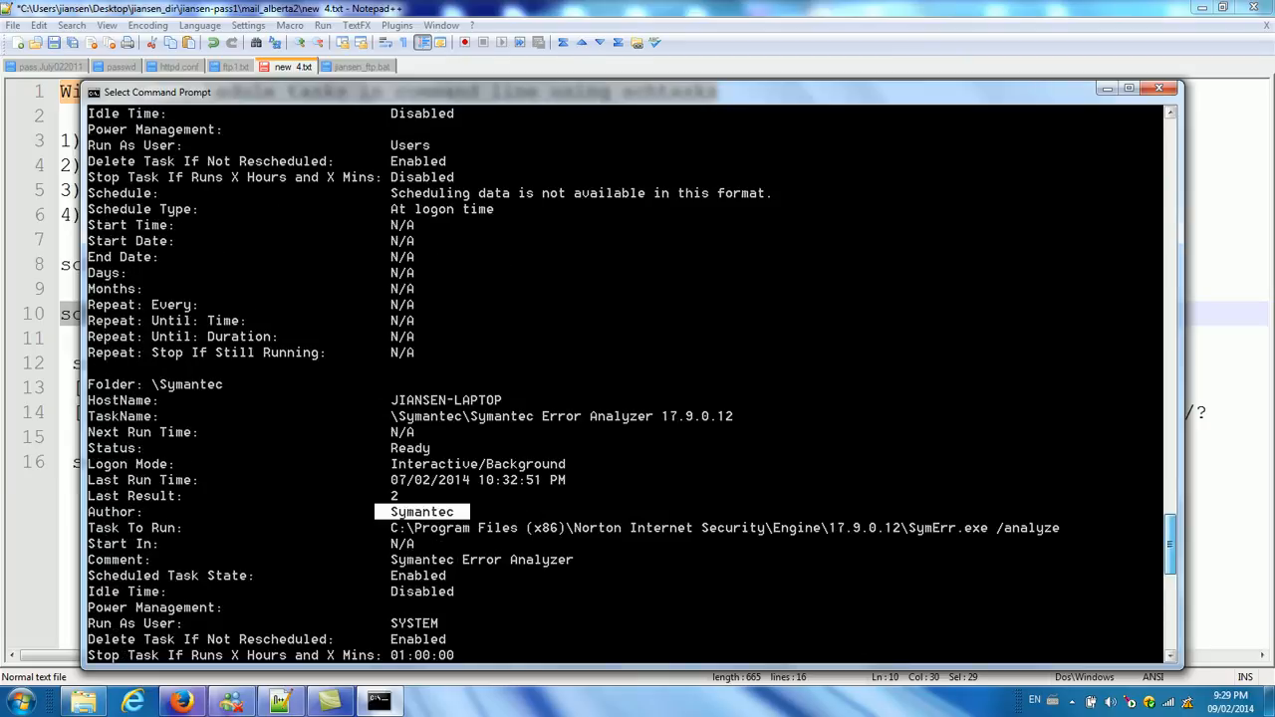
scroll("down", 3)
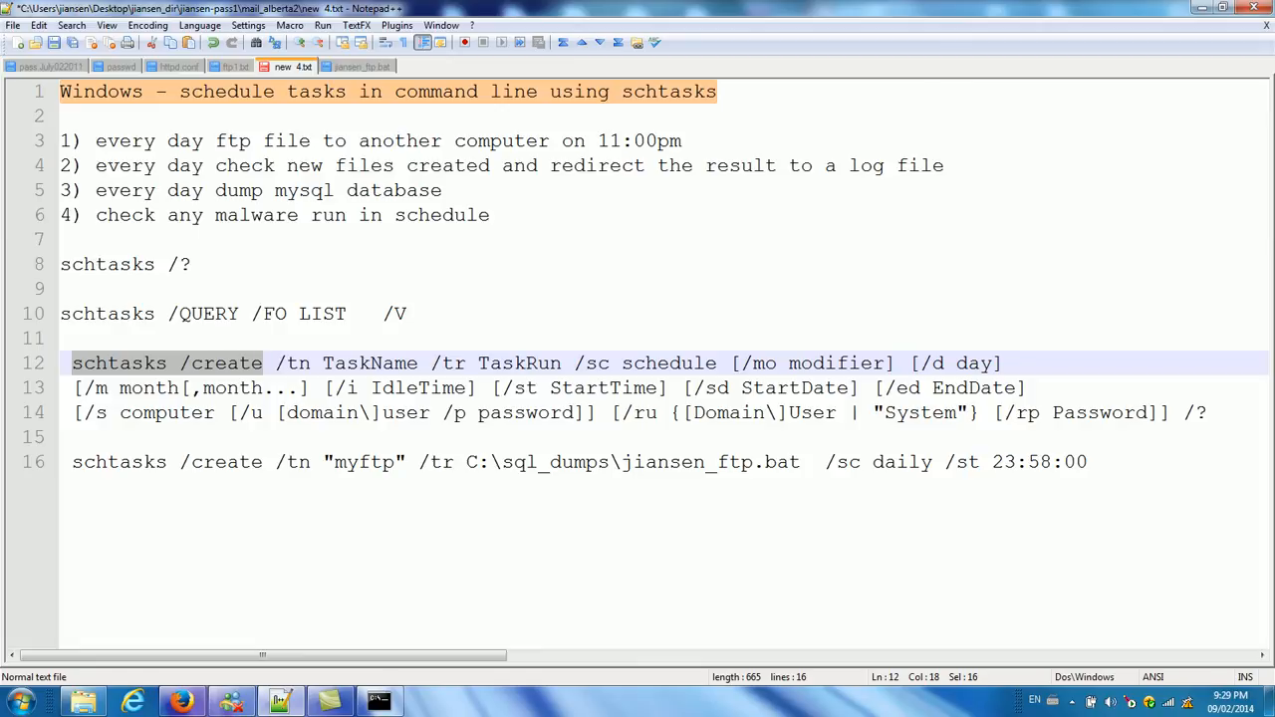
Step: Walk through ftp1.txt: the server open line, the password line, then the whole eight-command script
left_click(237, 68)
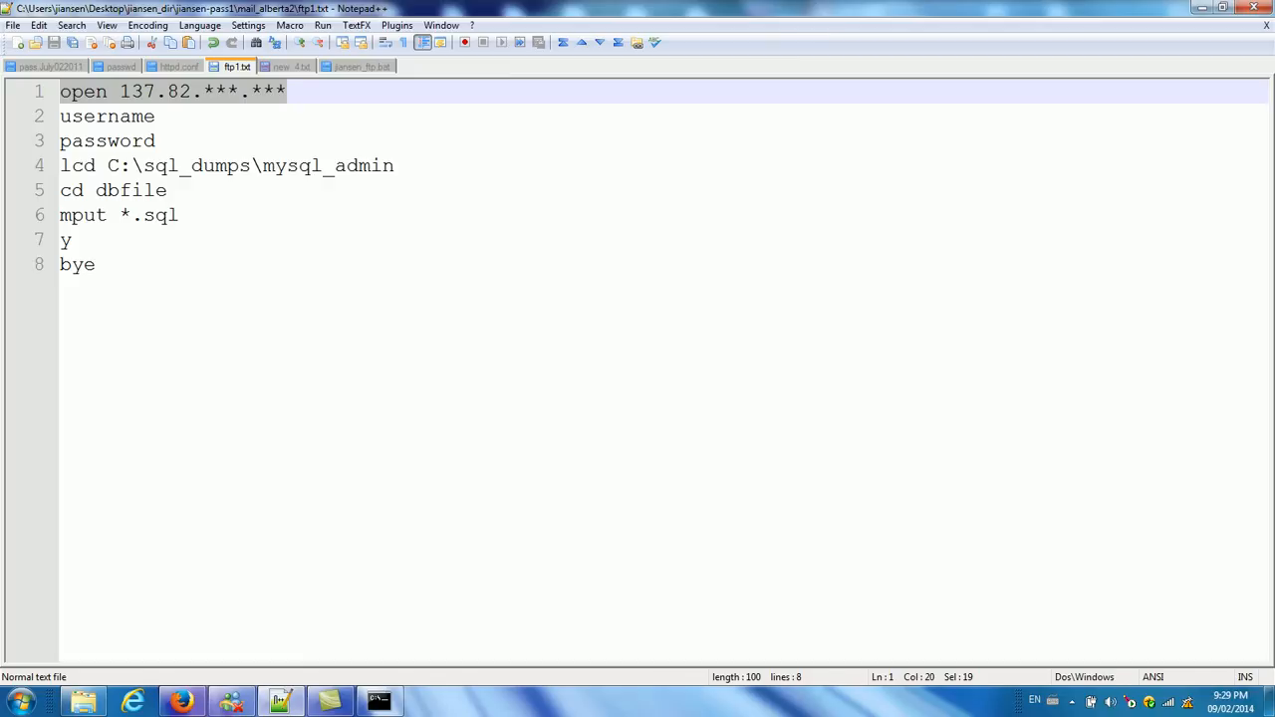
double_click(108, 115)
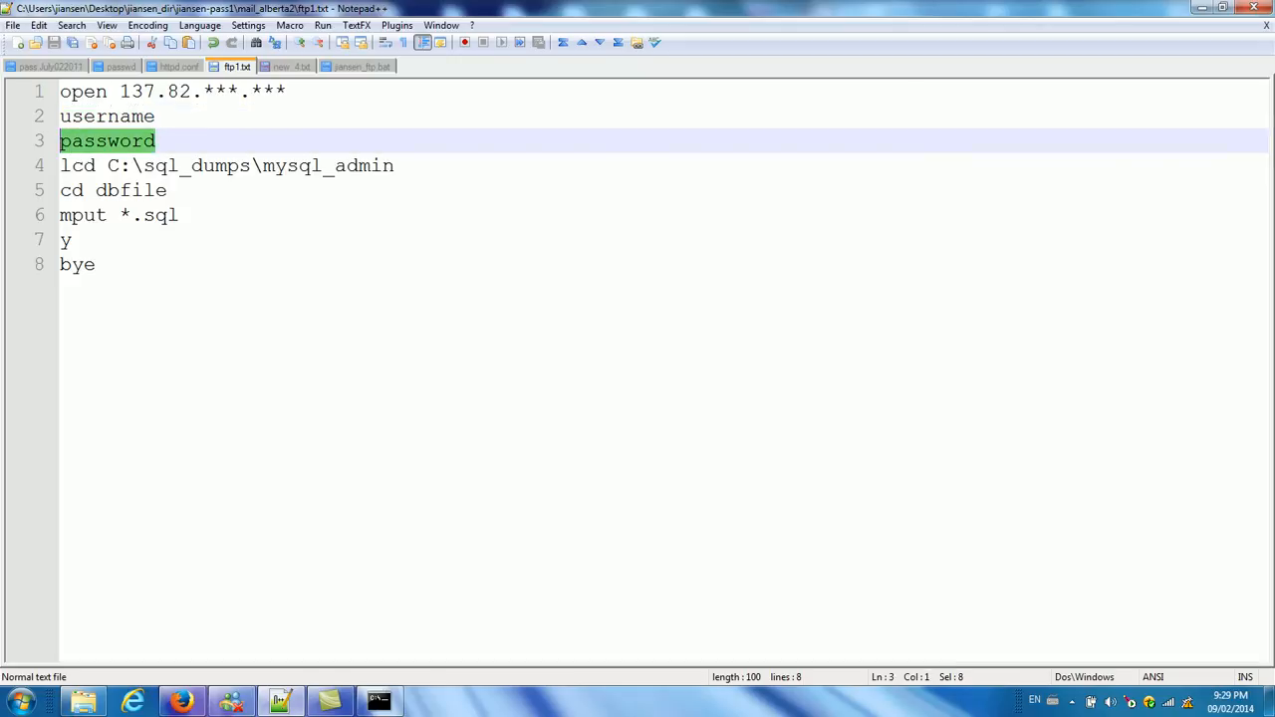
double_click(75, 165)
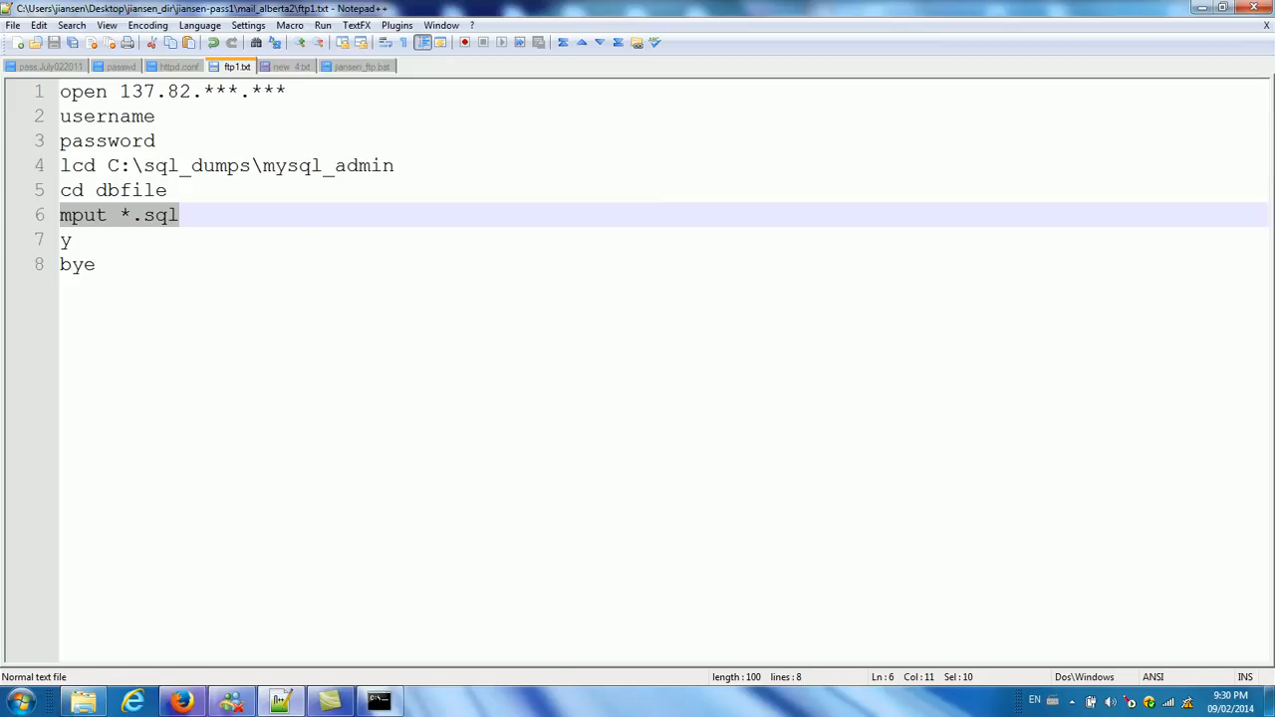
key("ctrl+a")
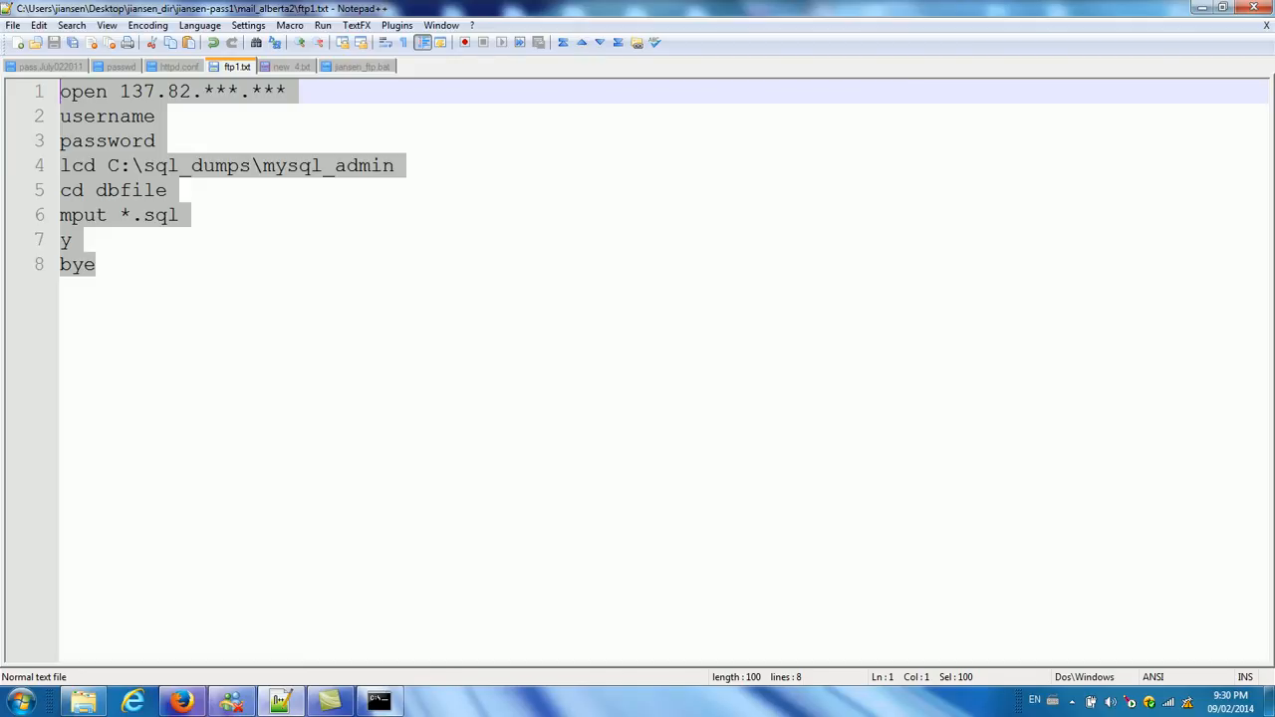
mouse_move(363, 68)
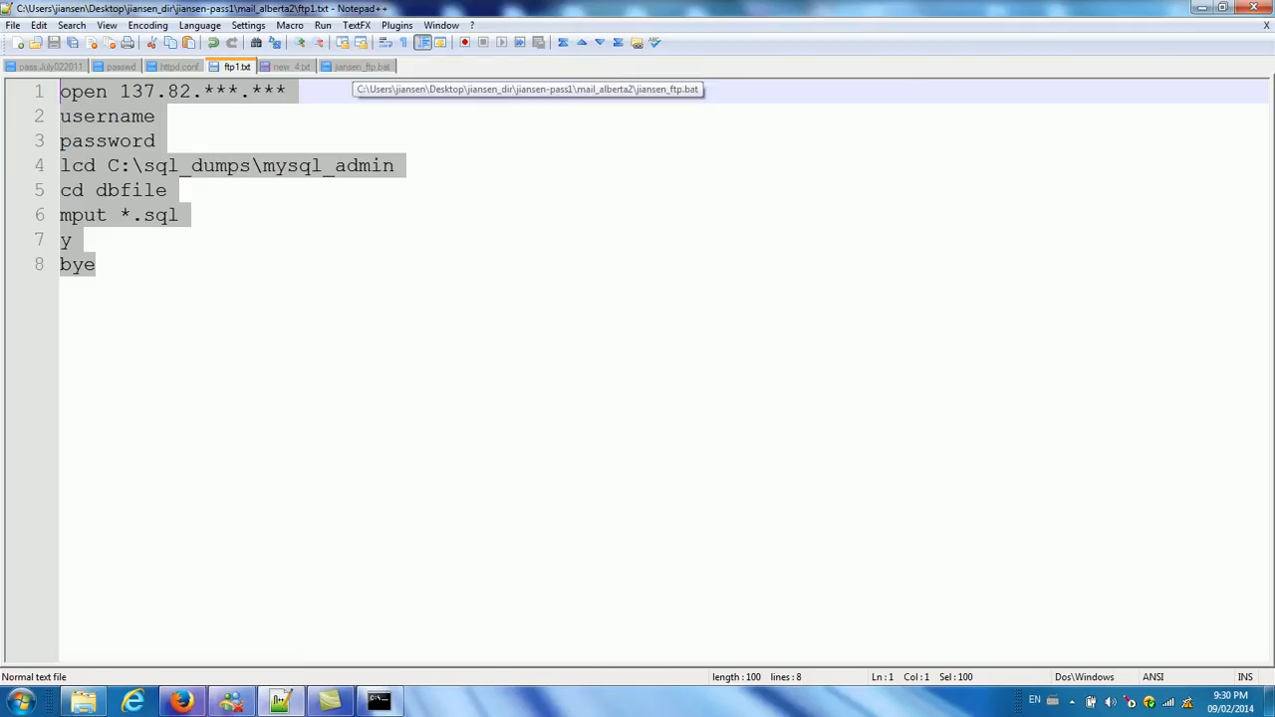
Step: Look at jiansen_ftp.bat's ftp command running ftp1.txt, then return to the schtasks notes
left_click(361, 68)
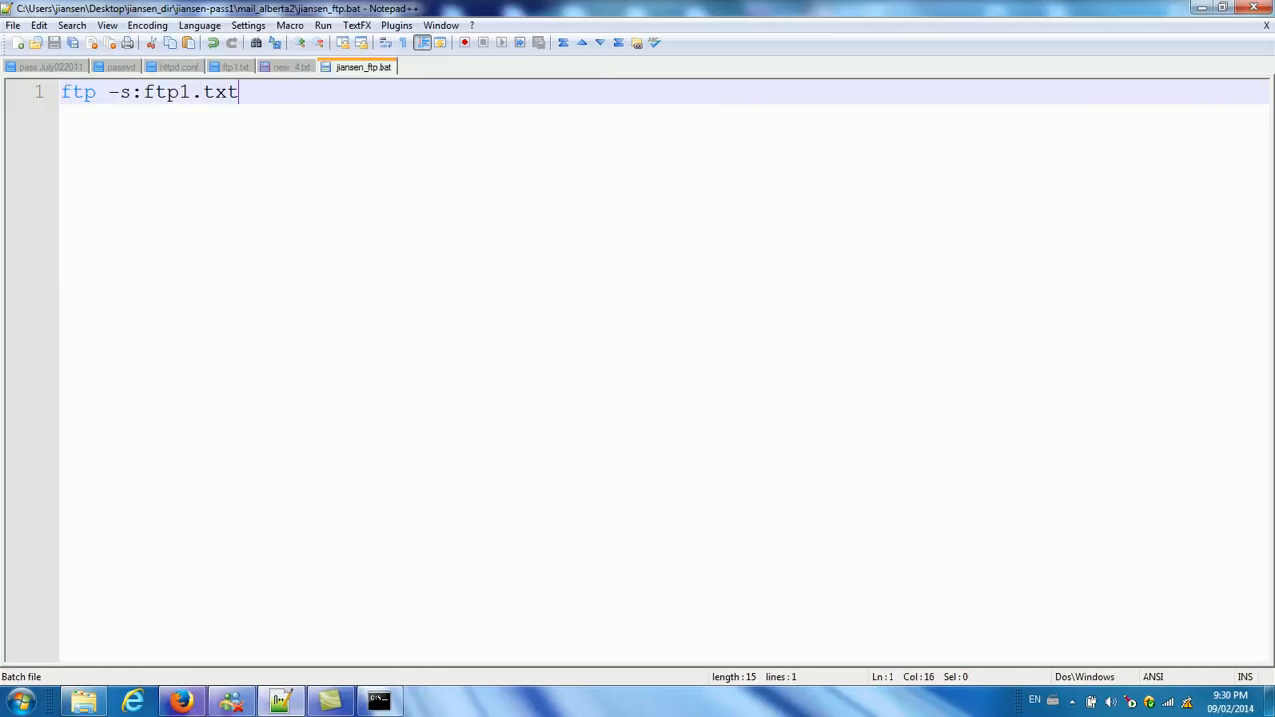
left_click(143, 92)
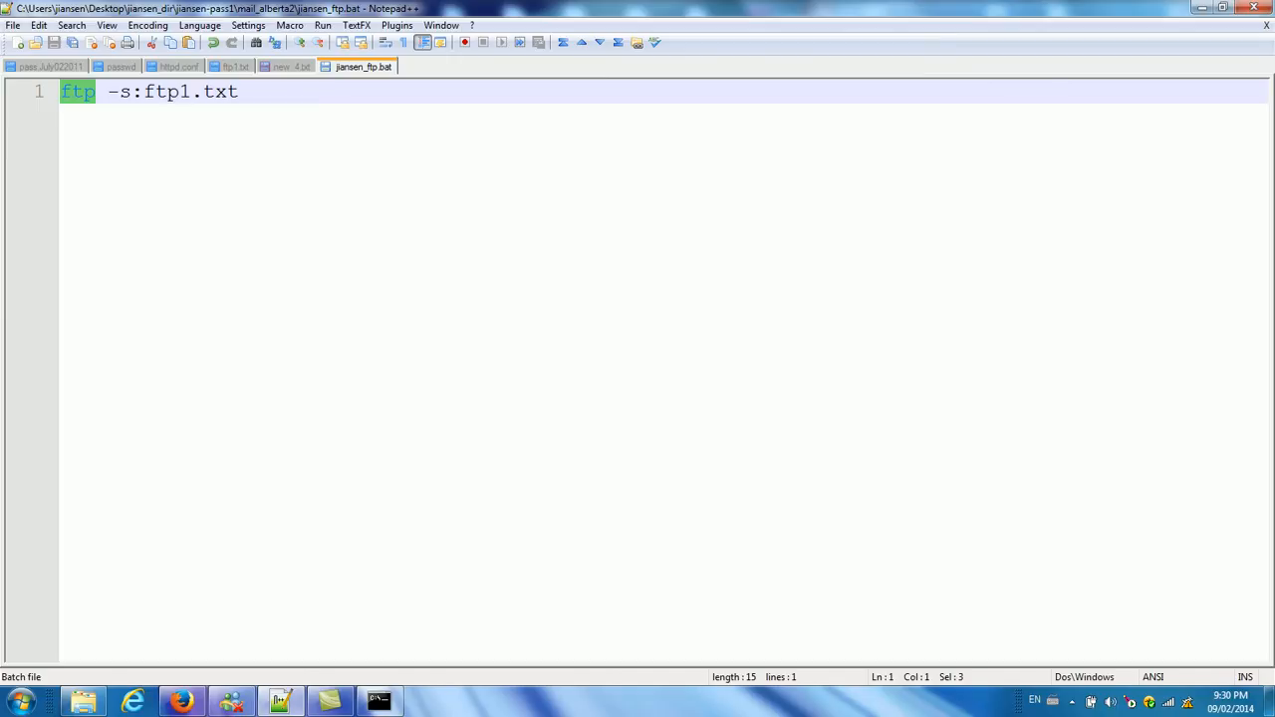
mouse_move(362, 67)
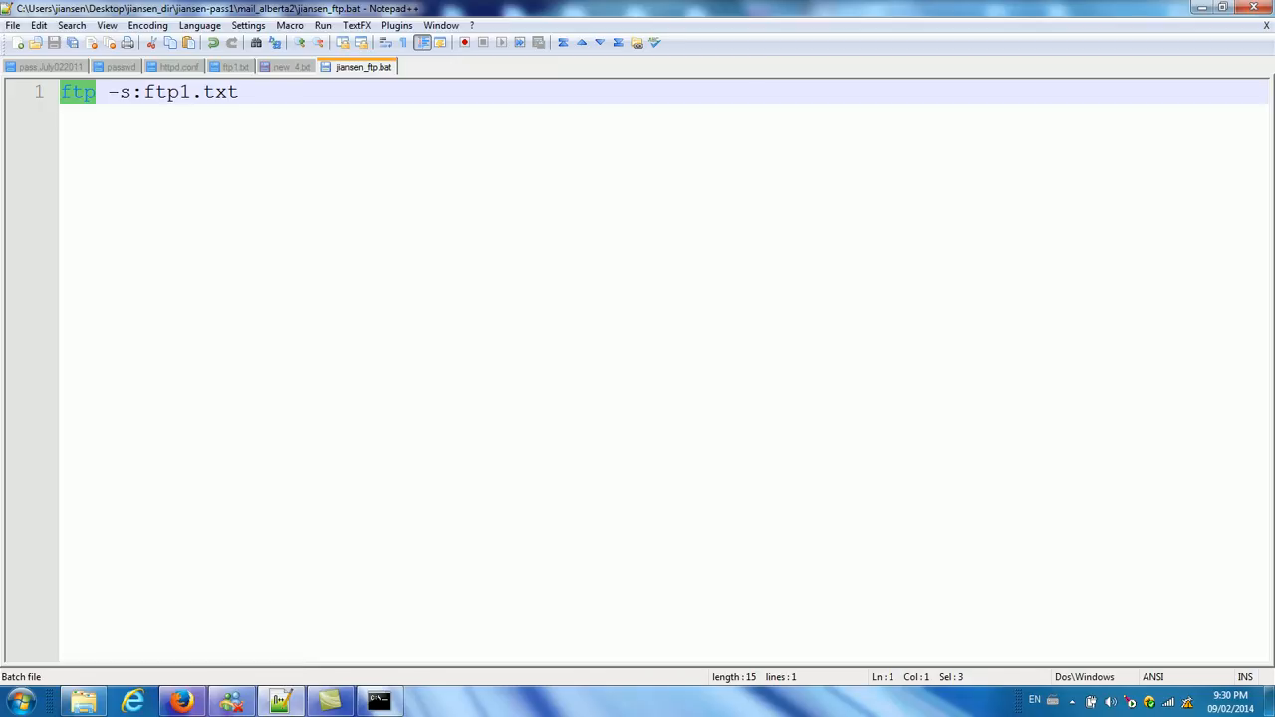
left_click(287, 66)
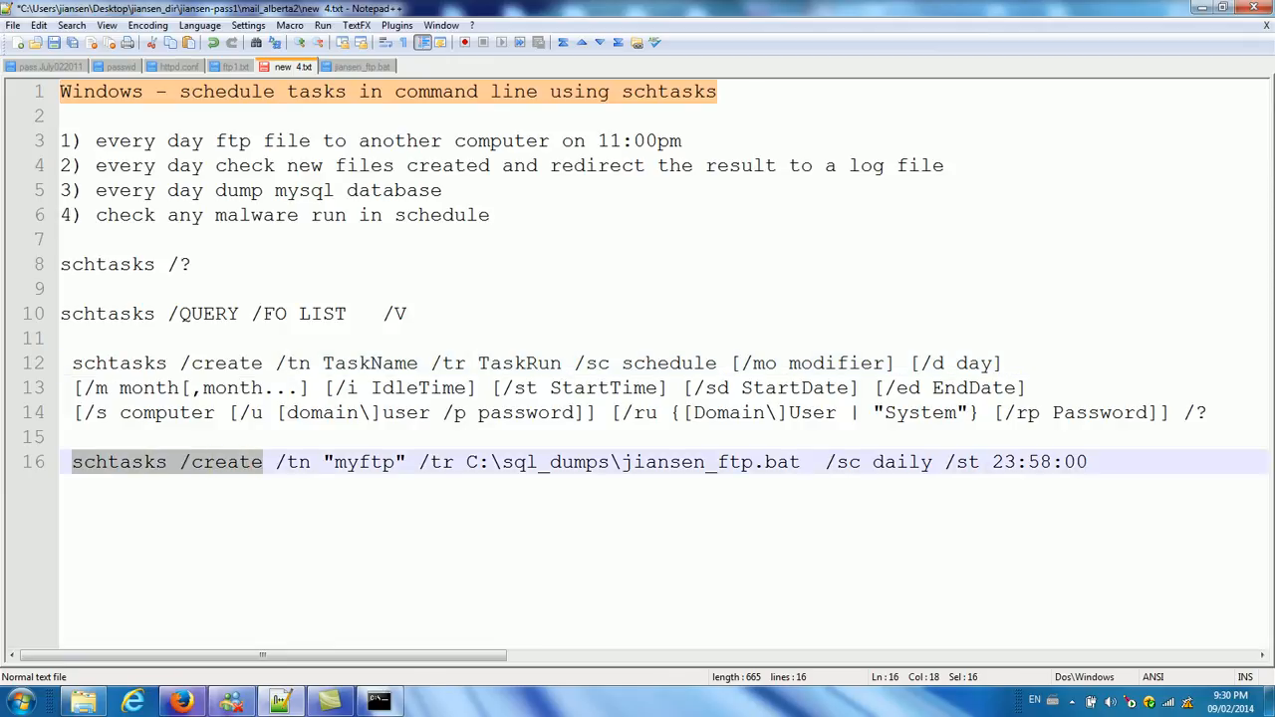
Step: Go over the myftp schtasks /create line — batch file name, daily schedule, 23:58 start — then return to jiansen_ftp.bat
double_click(290, 462)
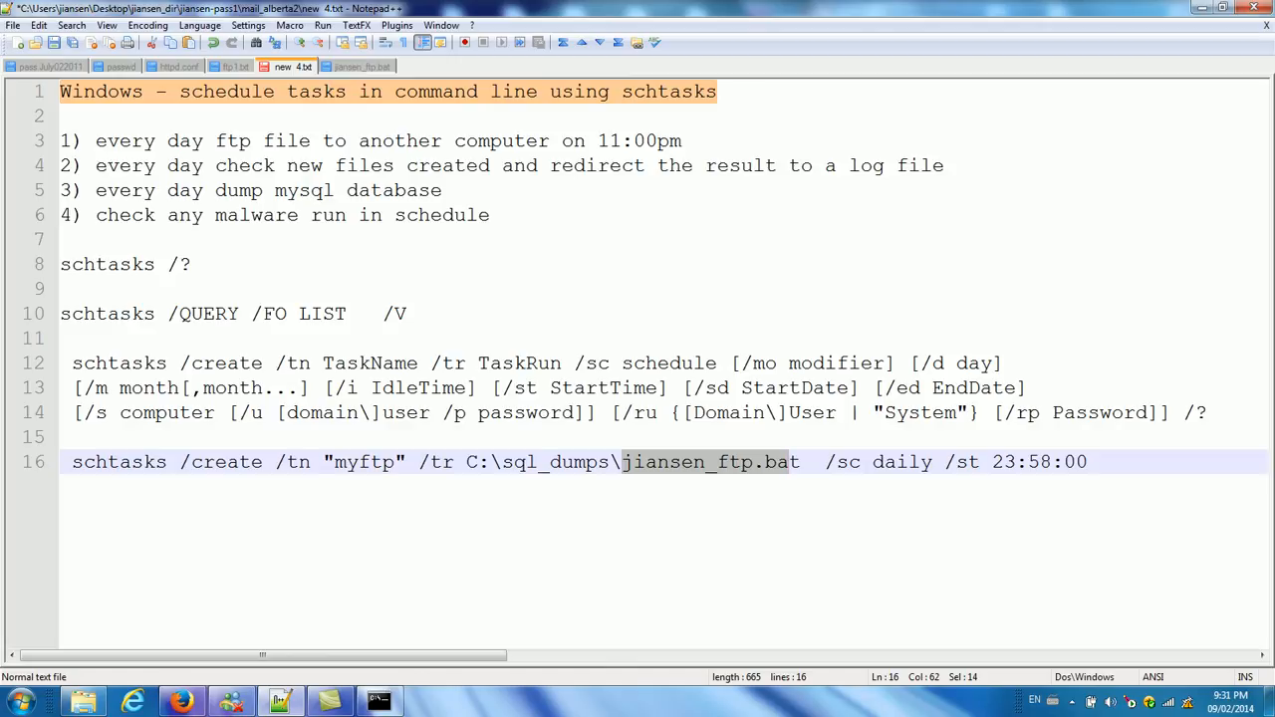
left_click(645, 462)
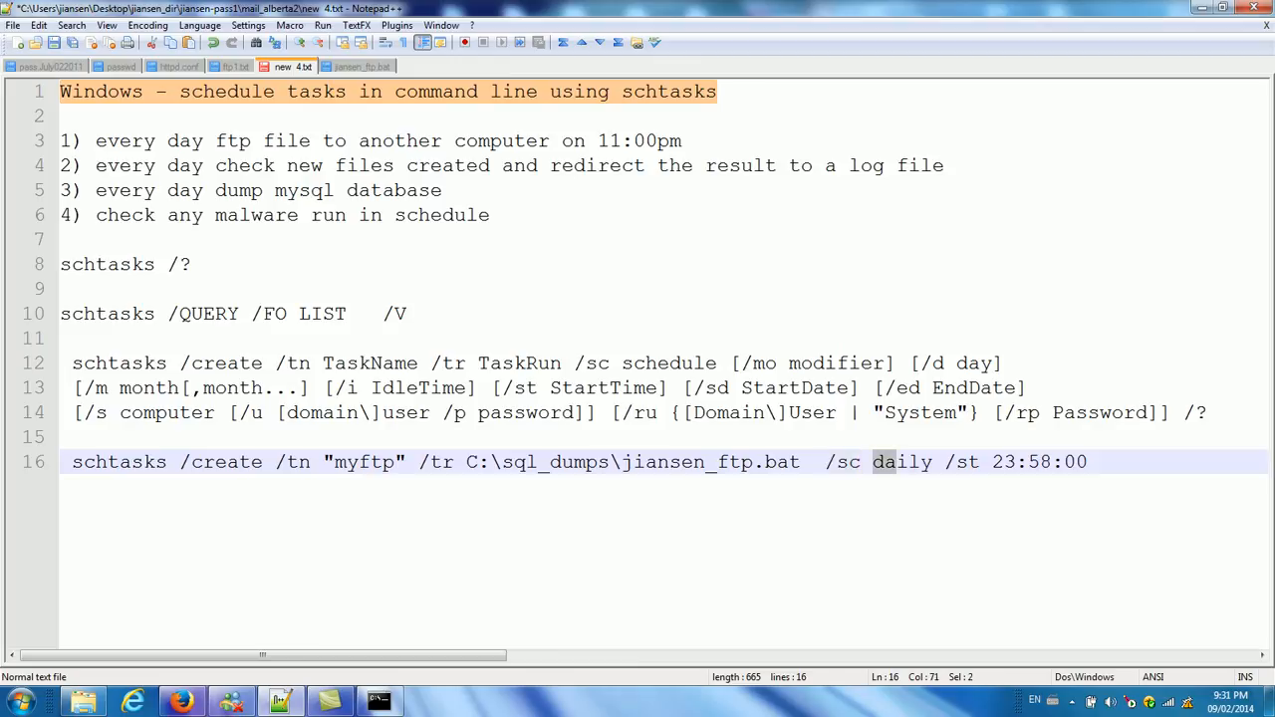
double_click(900, 462)
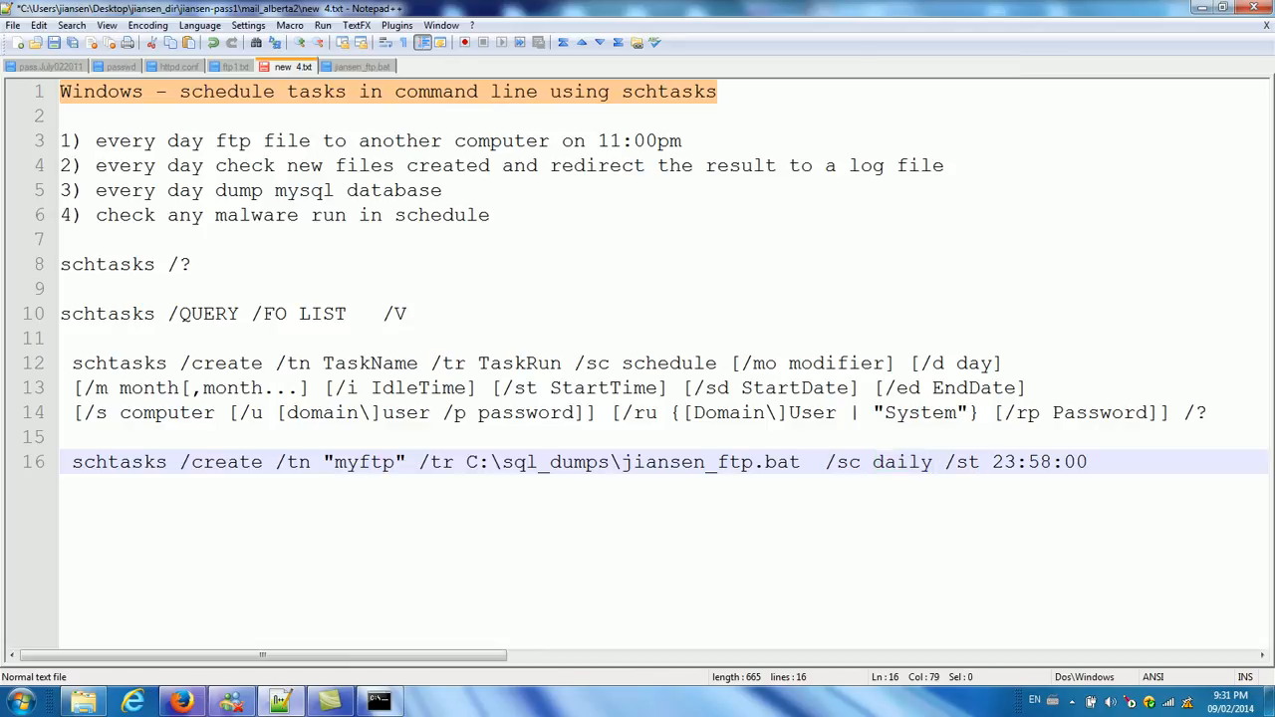
double_click(1039, 462)
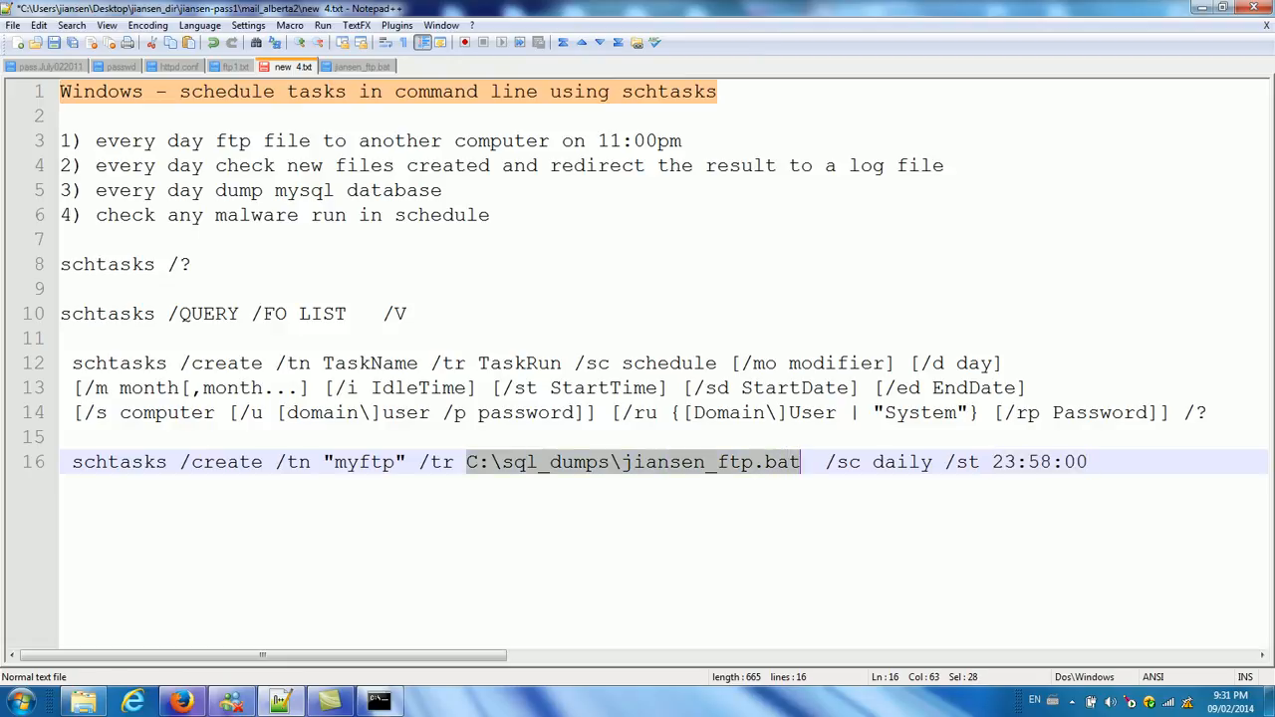
left_click(362, 68)
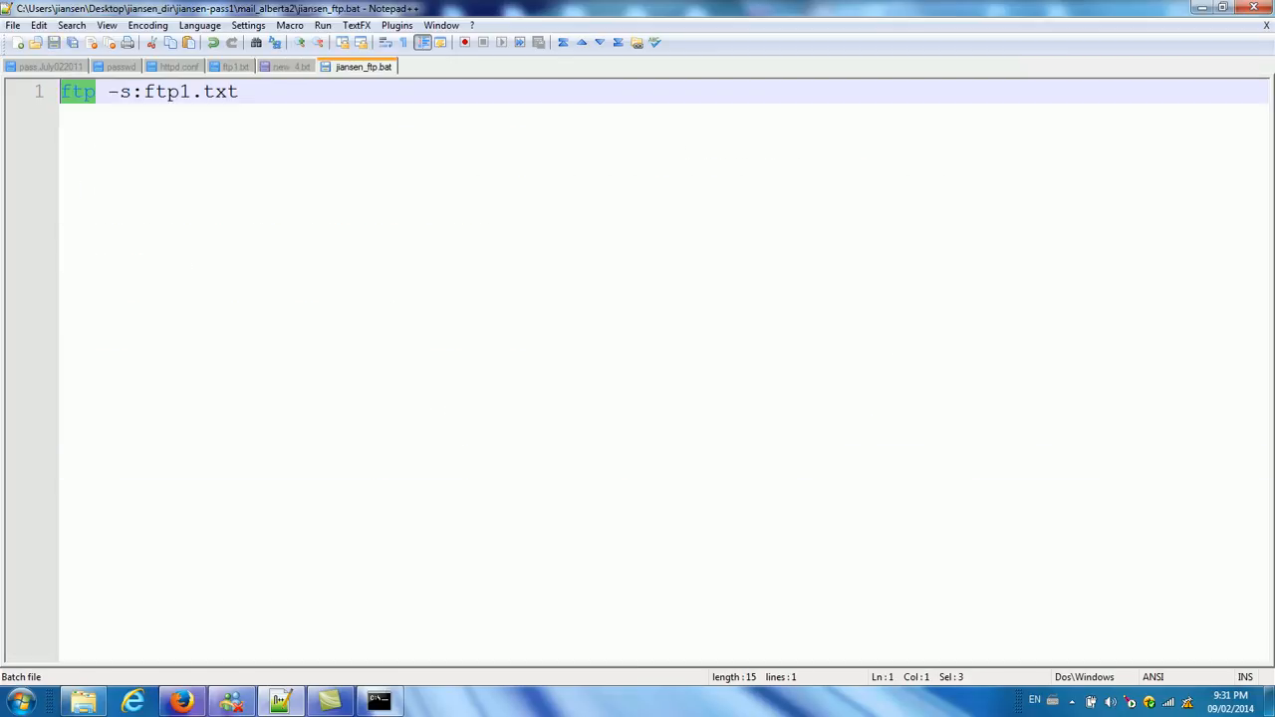
Step: Bring up the ftp1.txt upload script that the batch file calls
left_click(235, 68)
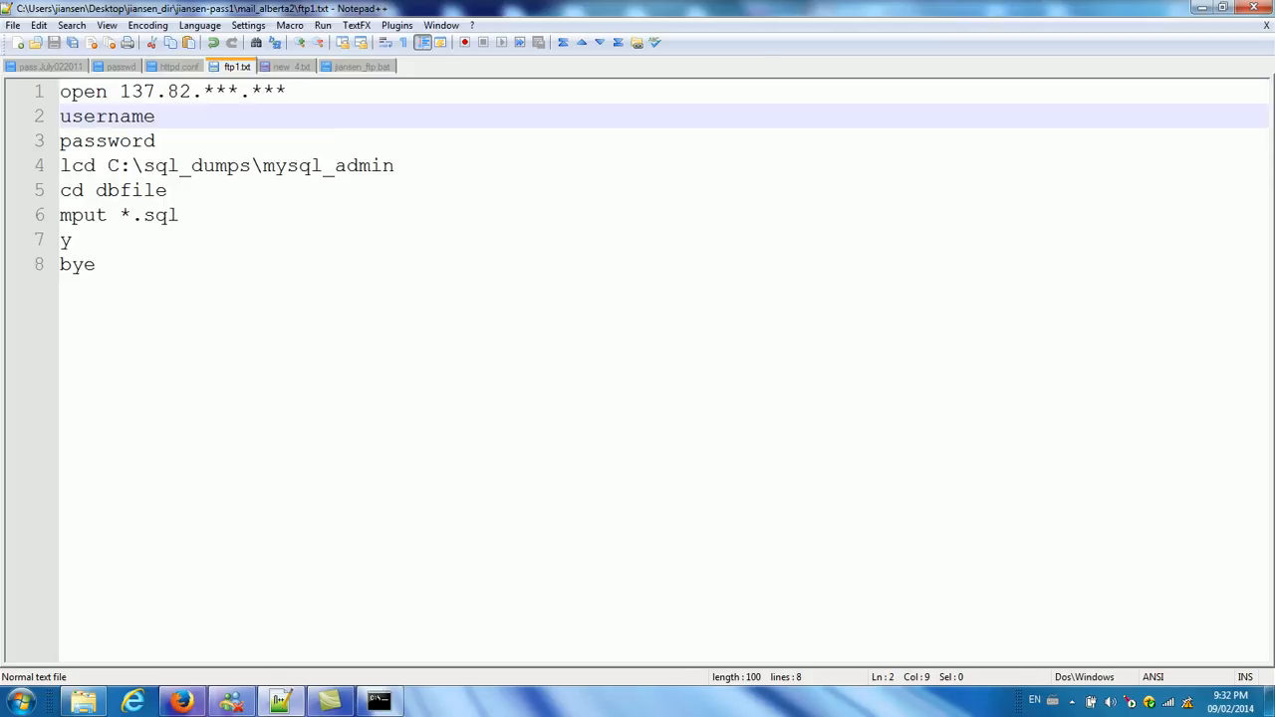
Step: Point out the script's username line and FTP server address, then revisit the notes and the batch file
left_click(155, 140)
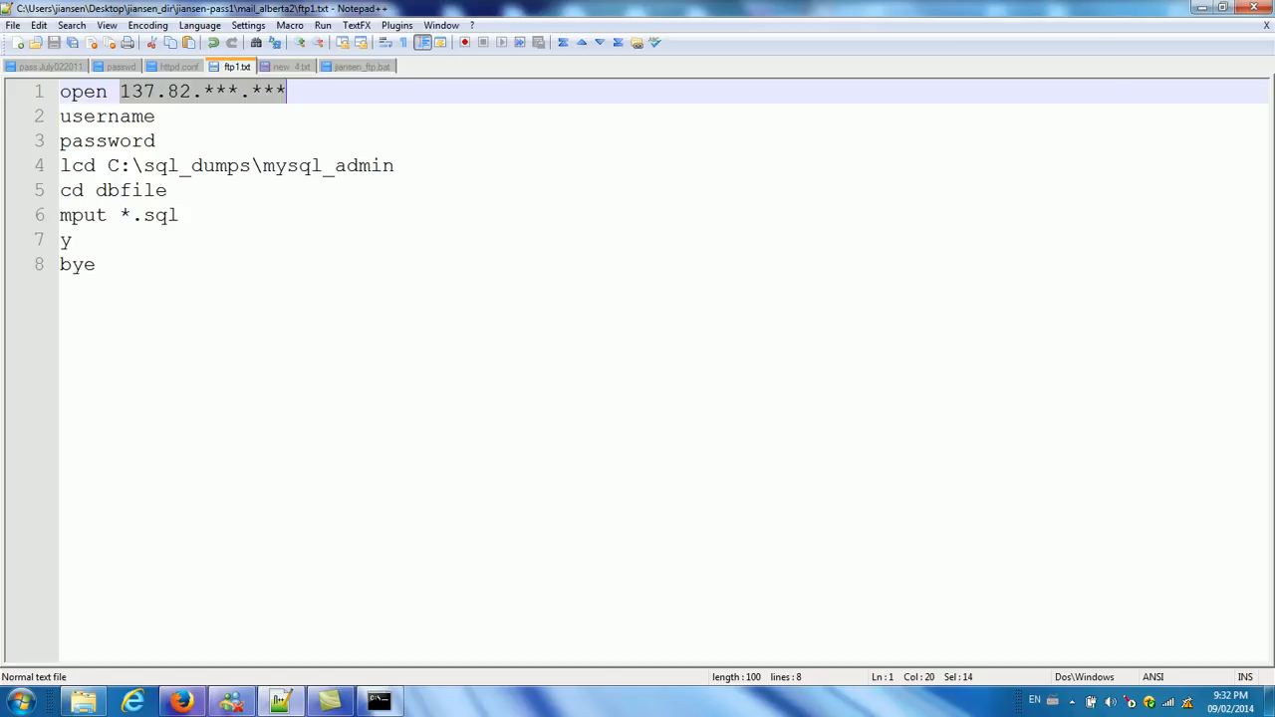
double_click(107, 115)
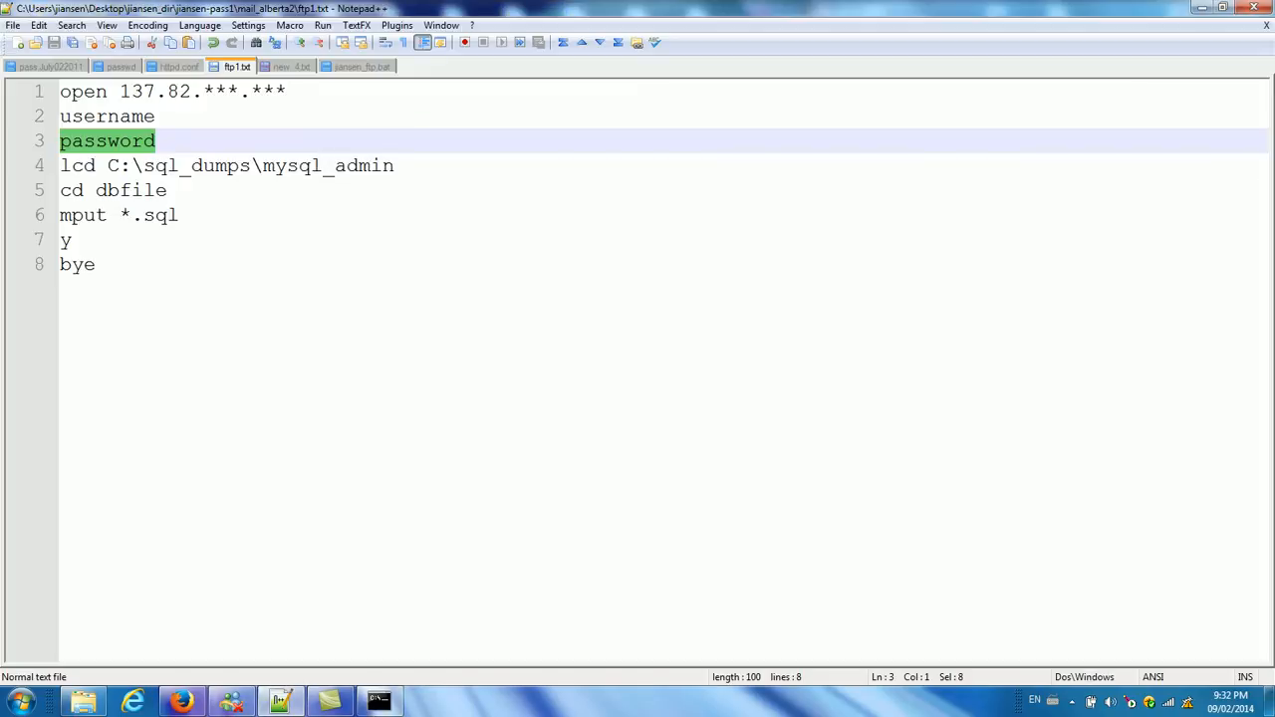
left_click(286, 68)
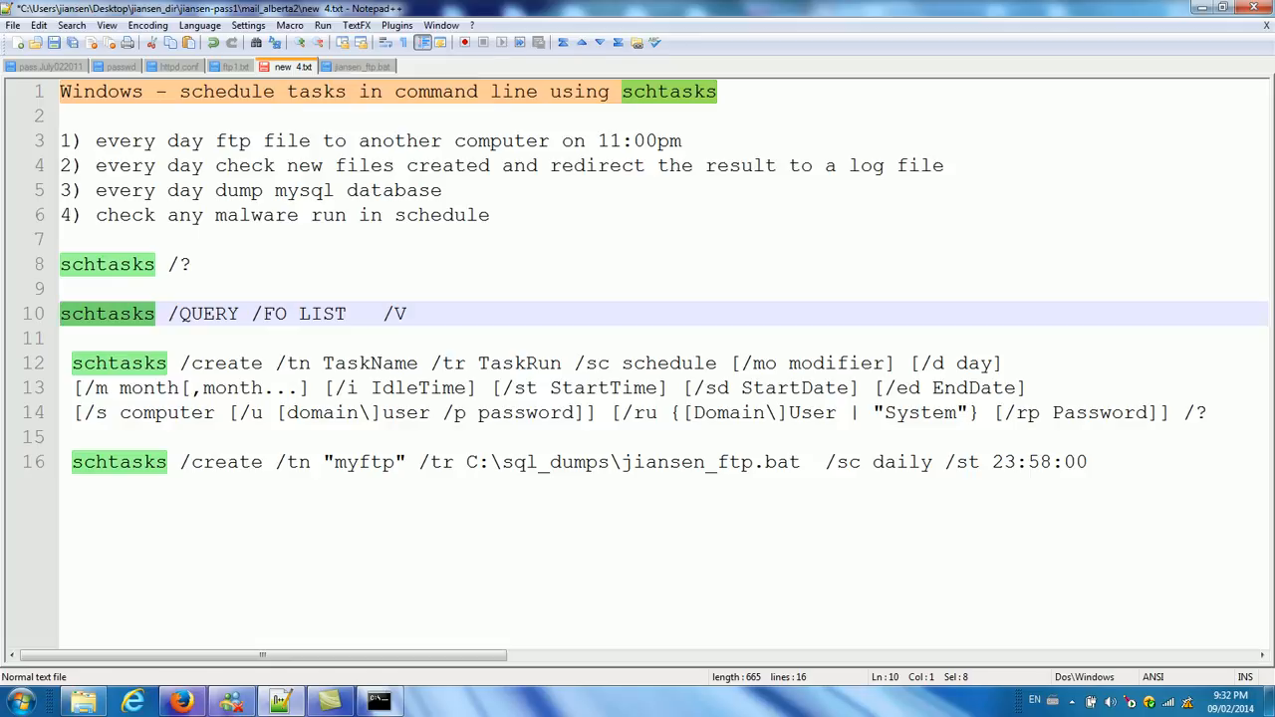
left_click(362, 68)
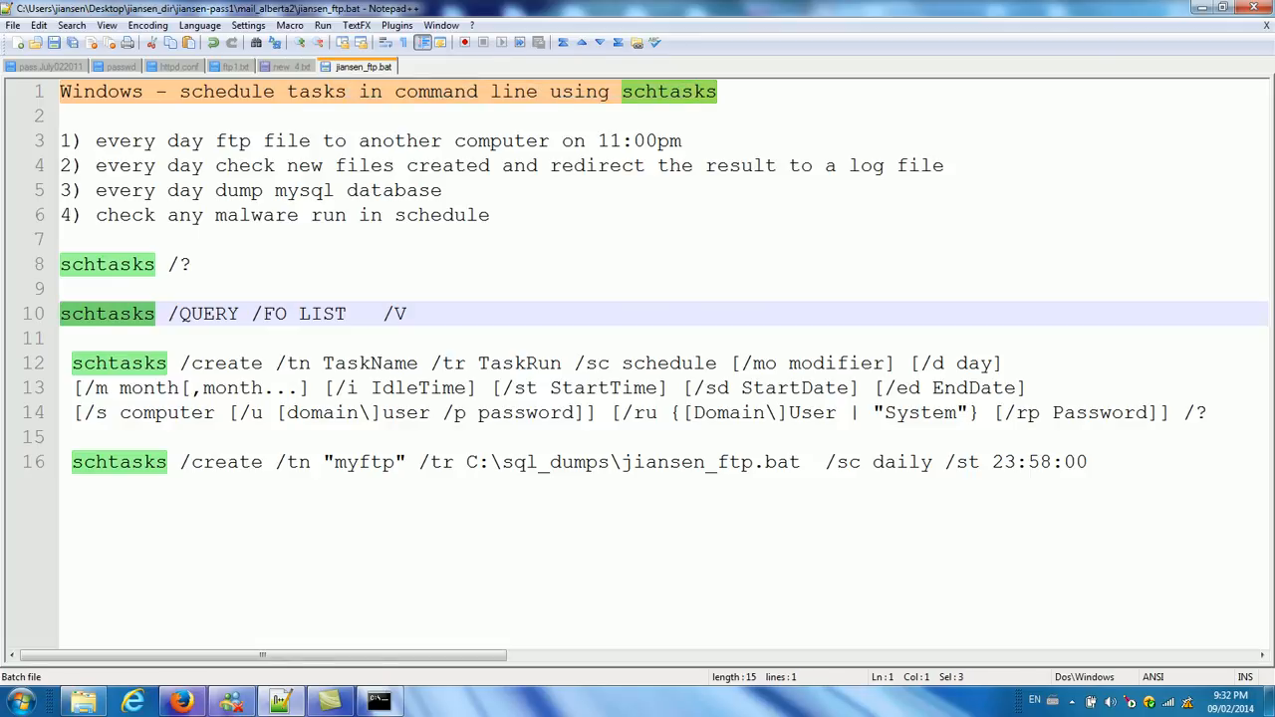